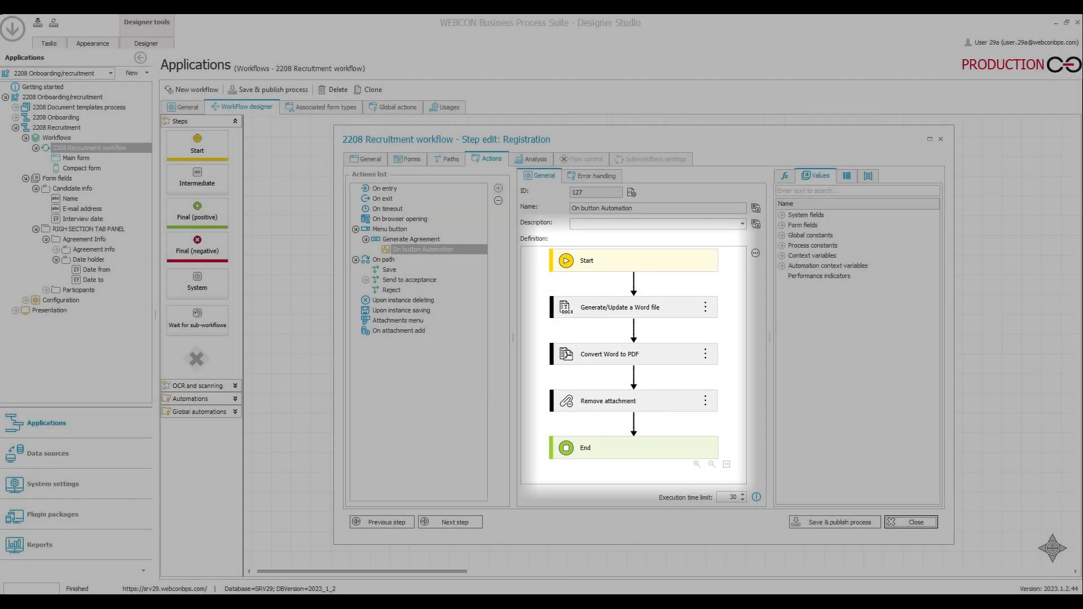
Add an IF ATTACHMENT EXISTS execution condition on Generate Agreement that raises an error.
right_click(308, 199)
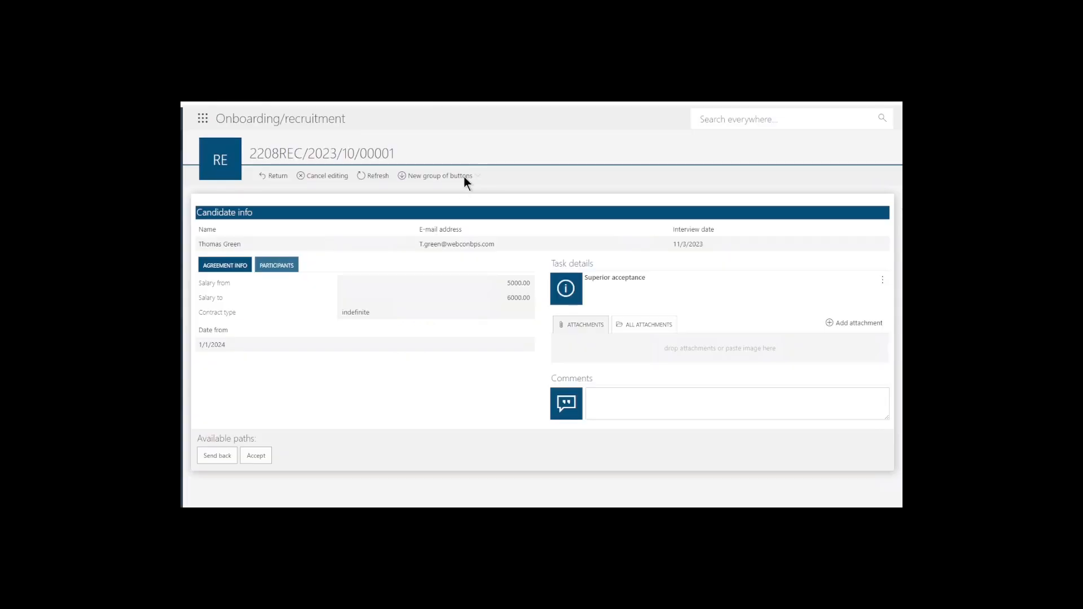
click(438, 176)
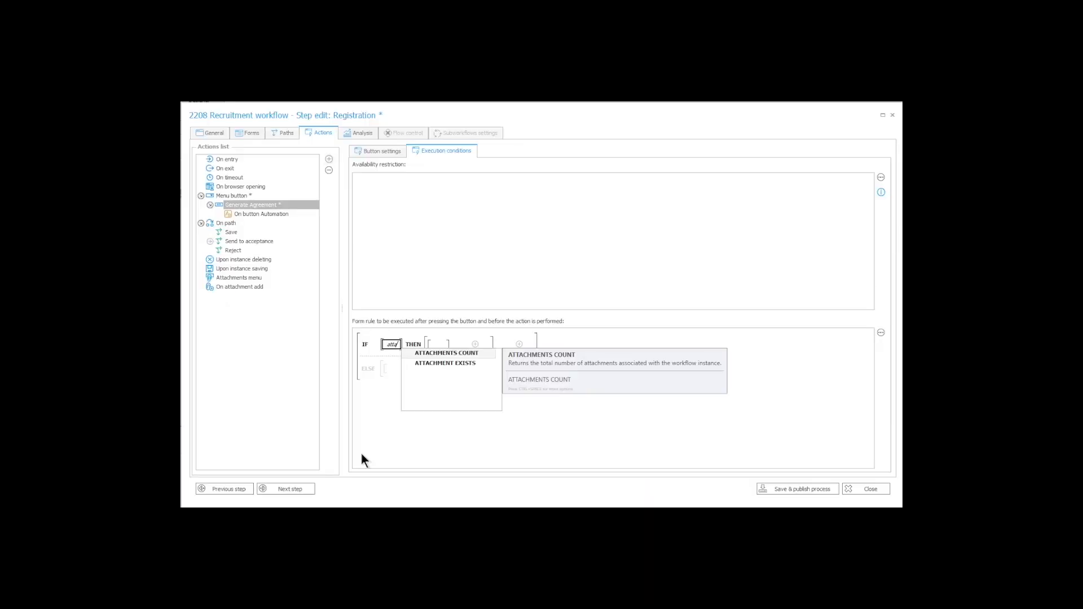
click(445, 364)
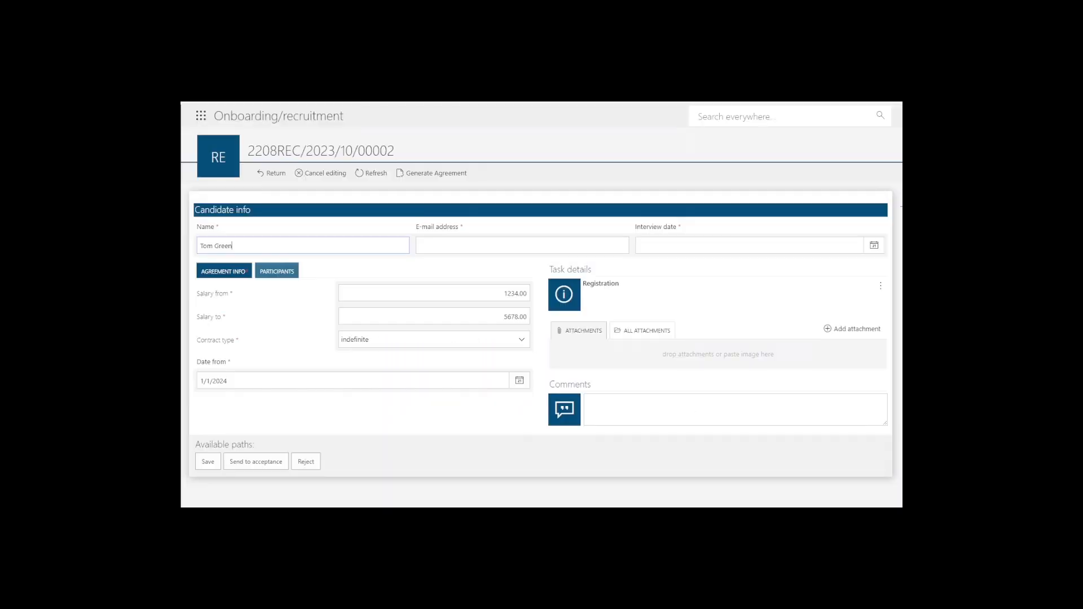
click(436, 174)
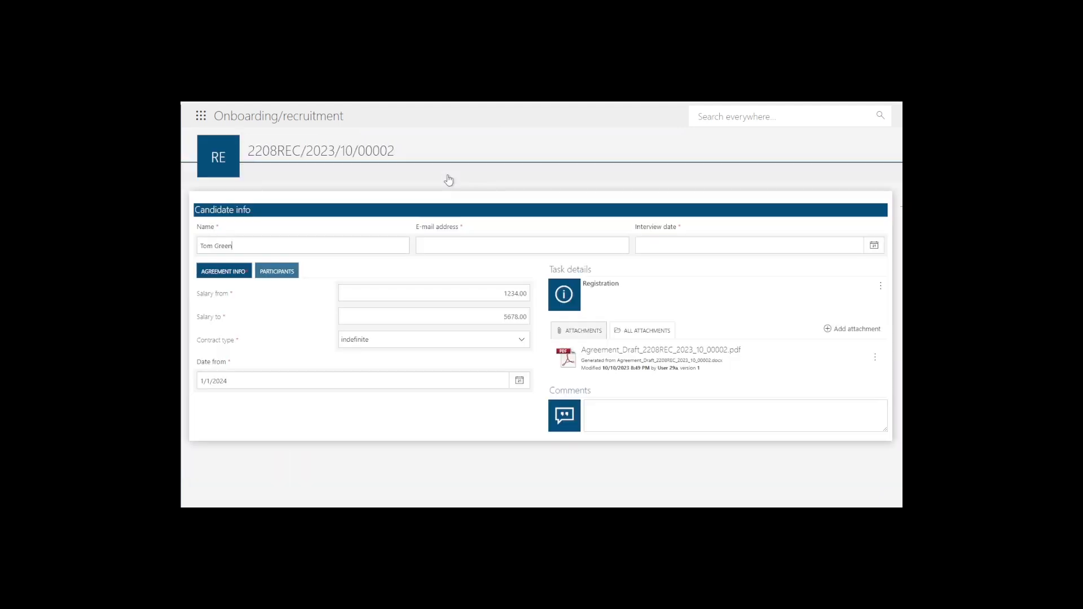
click(435, 174)
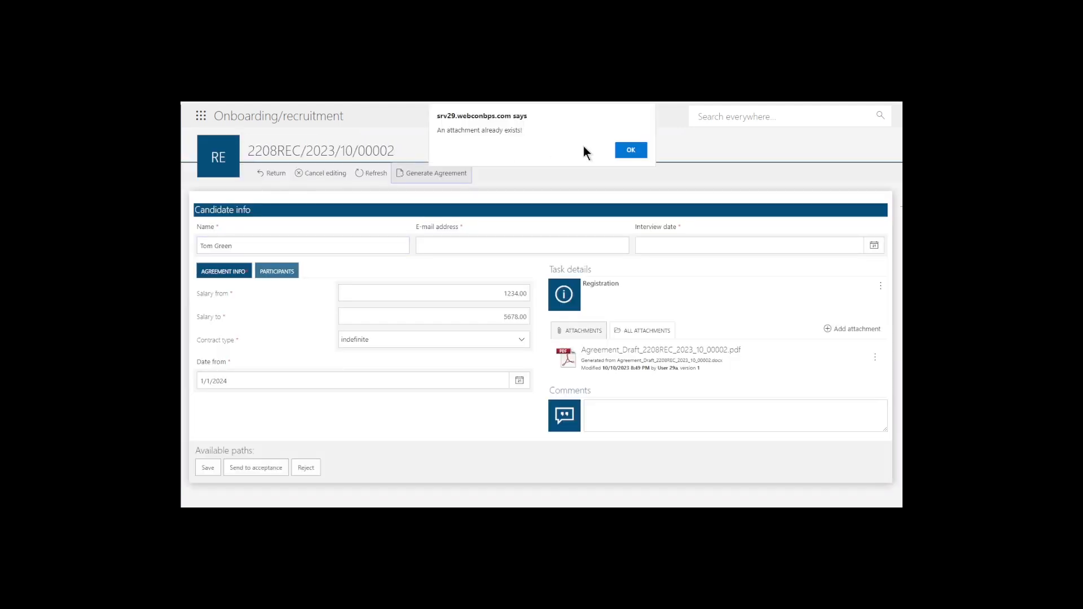